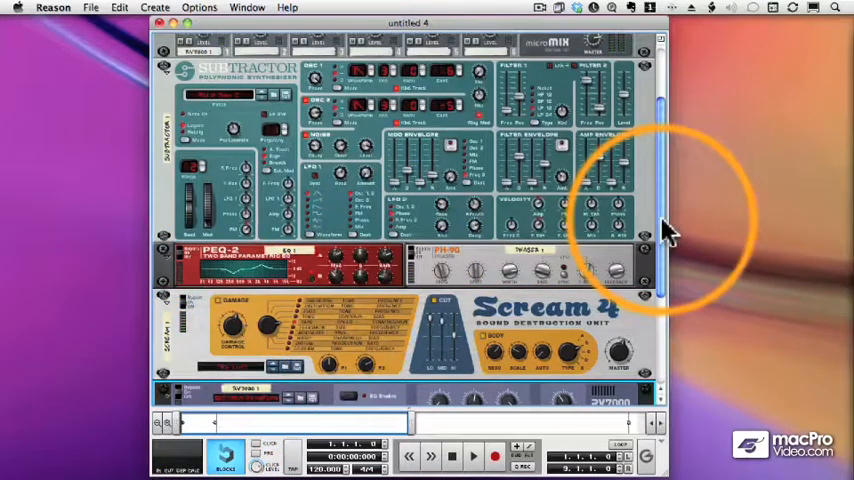
- Scroll the rack down until the PEQ-2, Phaser, Scream 4 and RV7000 are all visible
scroll(down, 3)
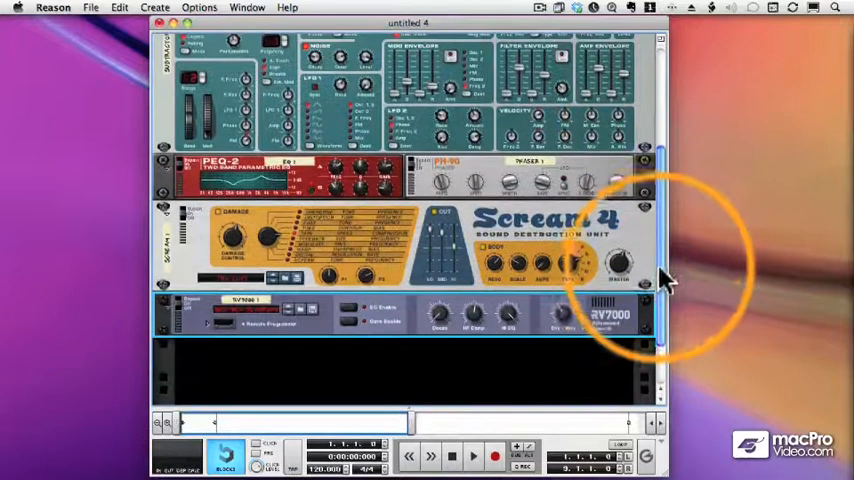
mouse_move(530, 120)
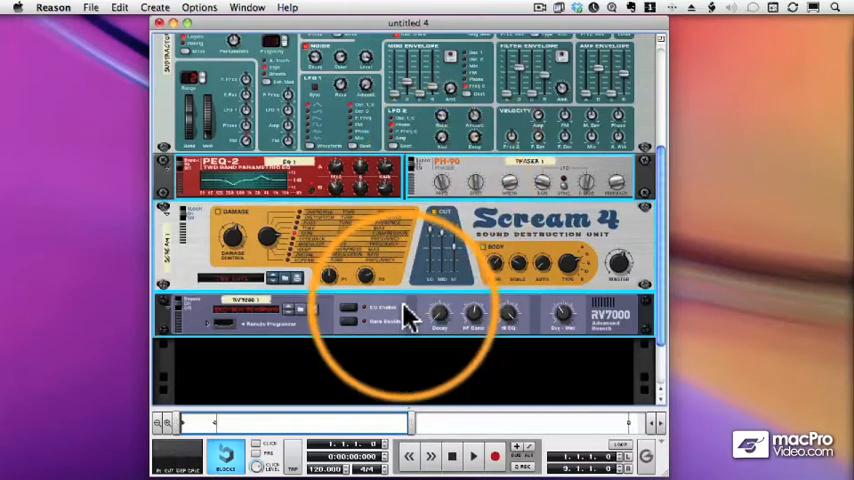
- Combine the selected EQ, Phaser, Scream 4 and RV7000 into one Combinator
right_click(404, 320)
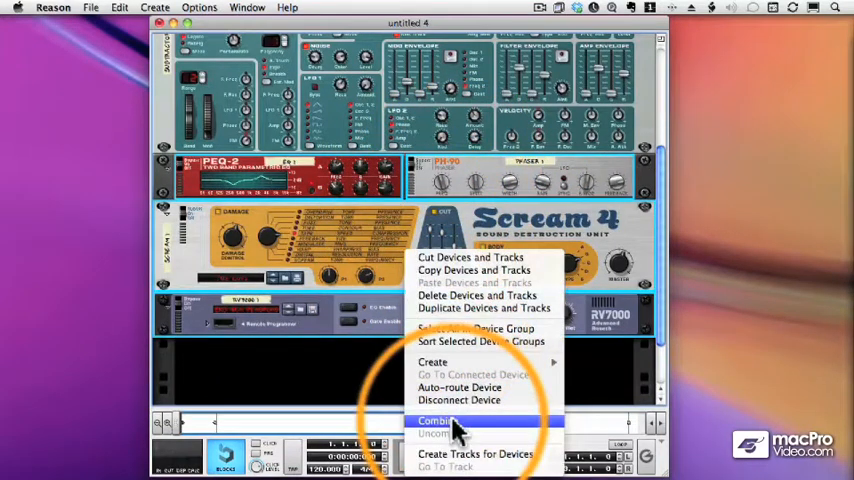
click(434, 420)
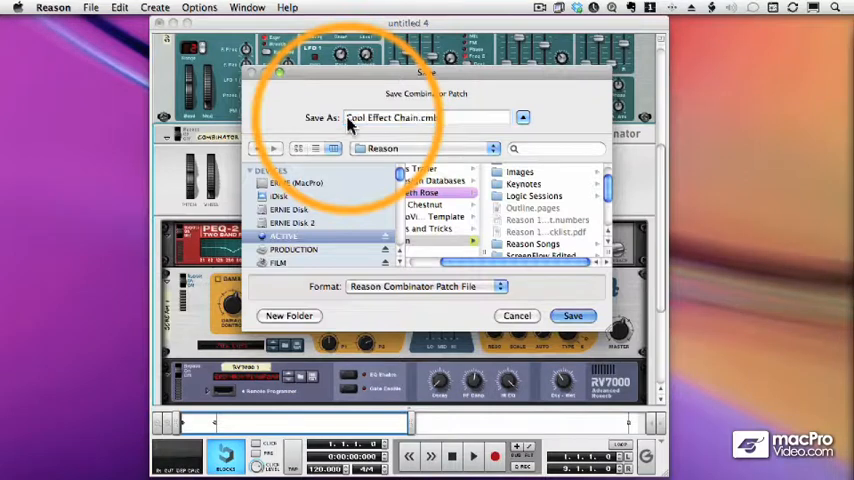
- Save the Combinator as the 'Cool Effect Chain' patch and scroll the rack down
click(572, 316)
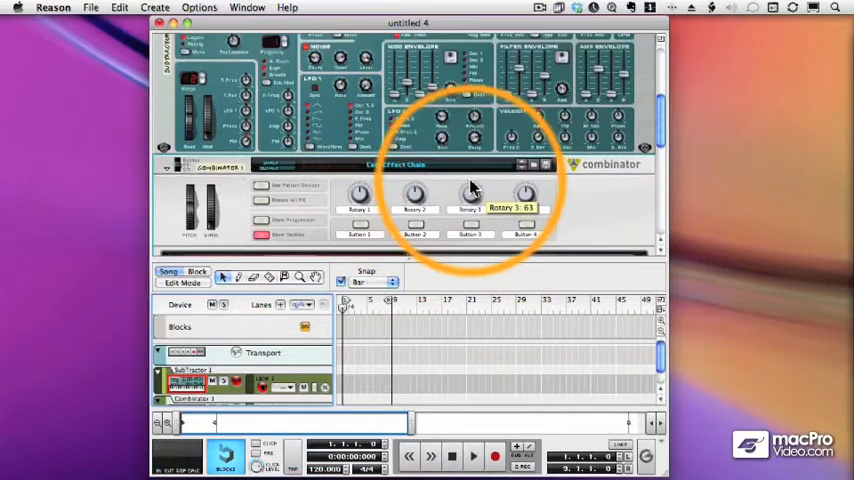
scroll(down, 3)
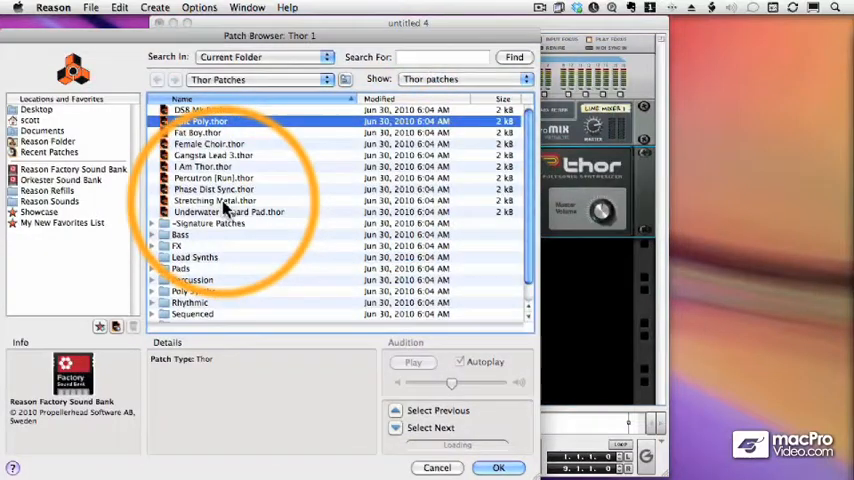
- Pick a patch from the browser for the new Thor synth
click(212, 188)
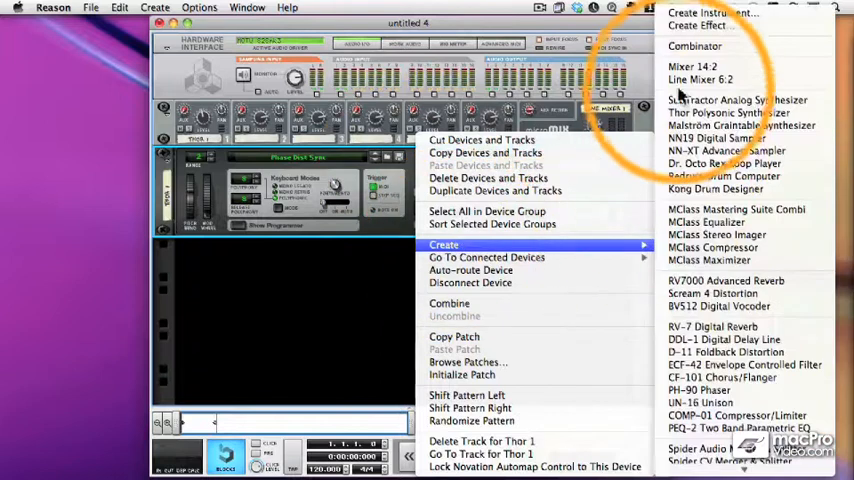
mouse_move(696, 46)
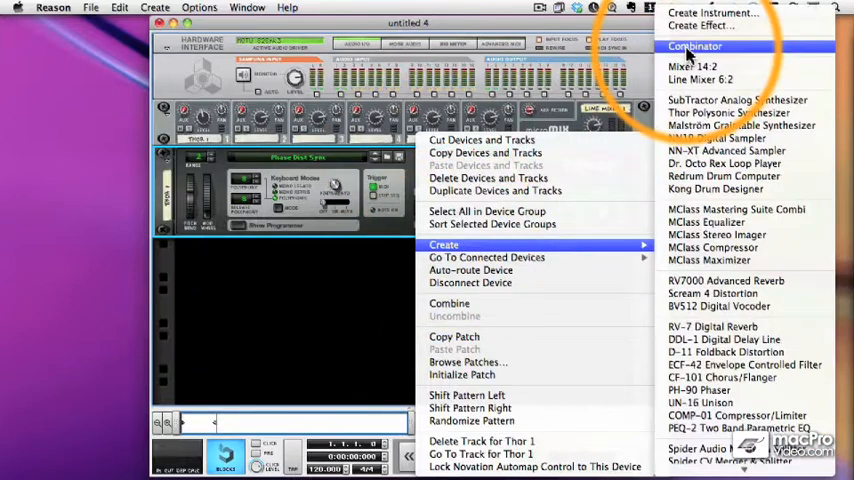
- Start creating an effect from a saved patch and navigate to the Reason folder
click(728, 112)
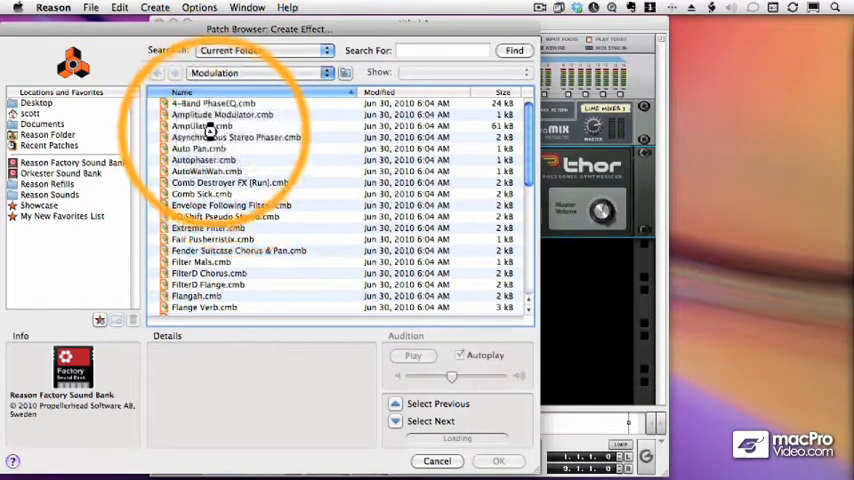
click(156, 72)
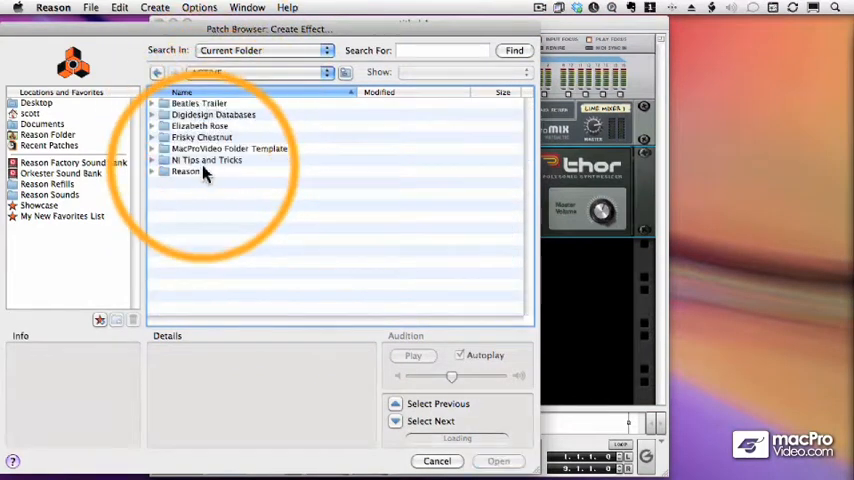
click(436, 460)
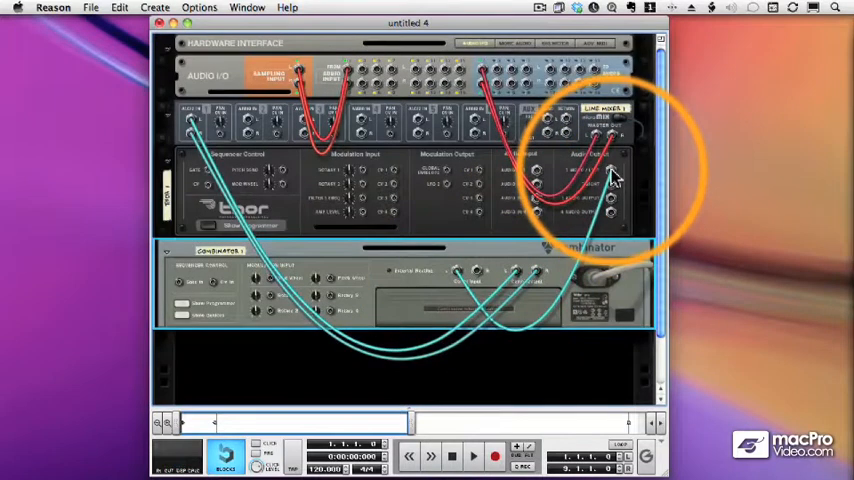
mouse_move(584, 238)
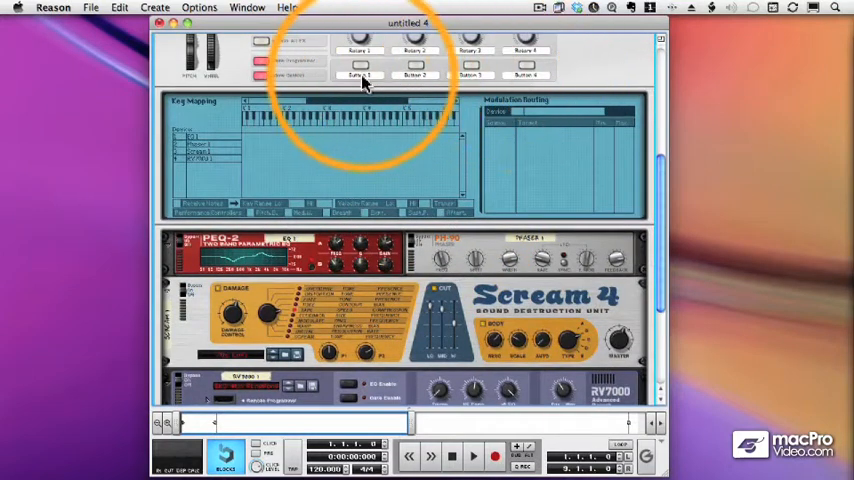
- Give the Combinator's first button a new label
double_click(360, 76)
text(EQ)
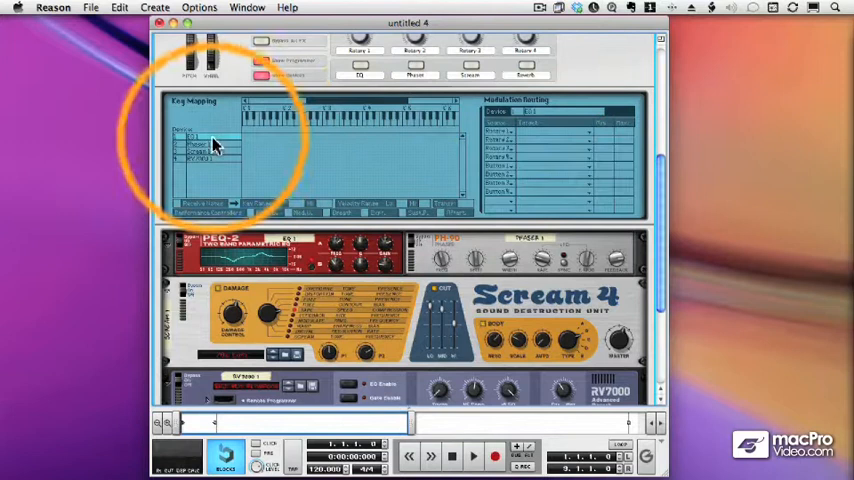
- Route buttons to the Enabled parameter of the PEQ-2, Phaser and RV7000
click(588, 132)
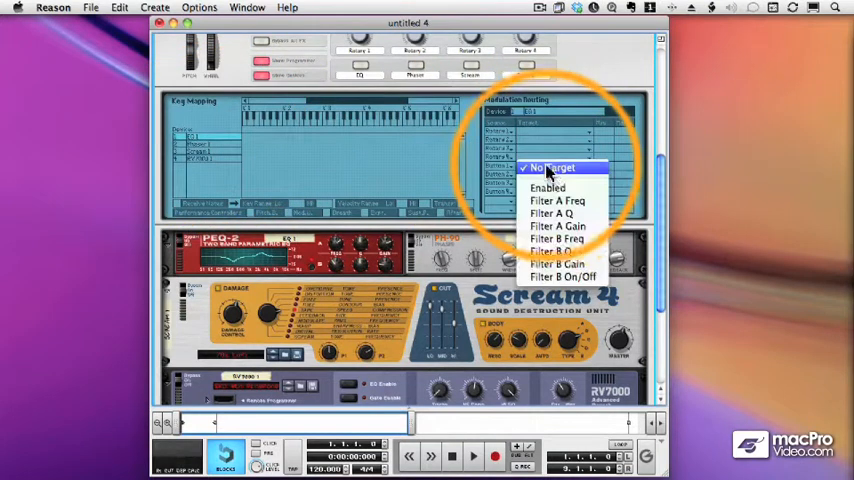
click(556, 168)
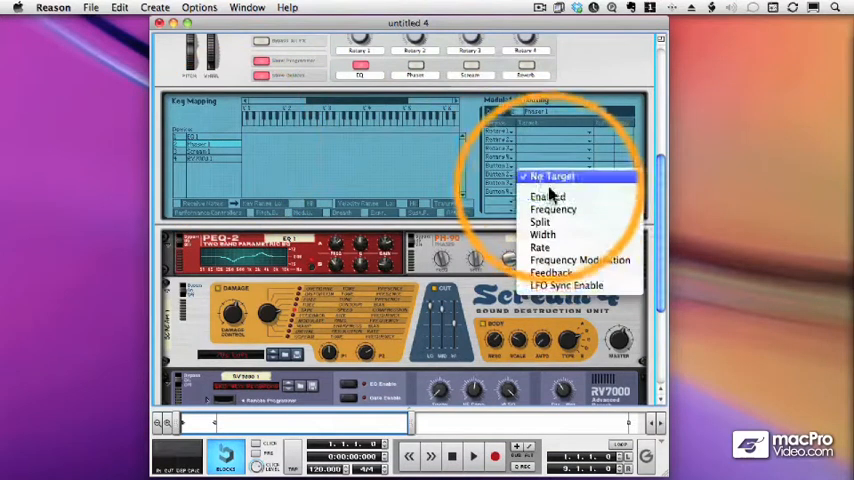
click(548, 196)
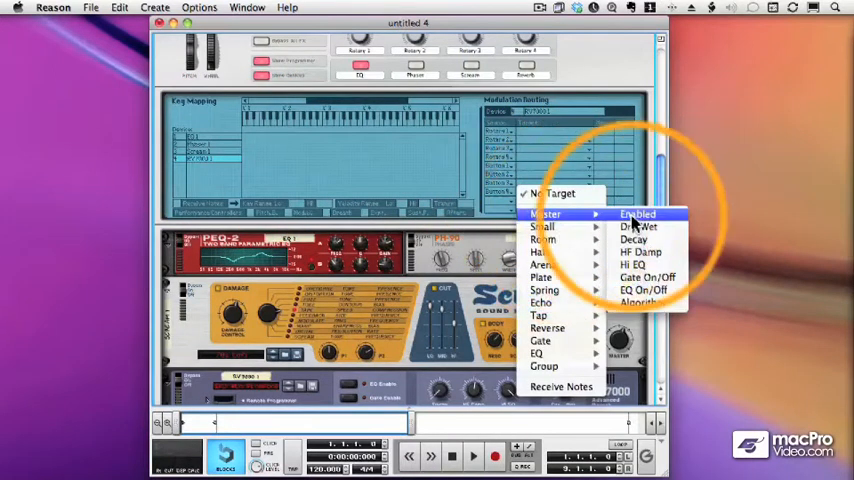
click(638, 214)
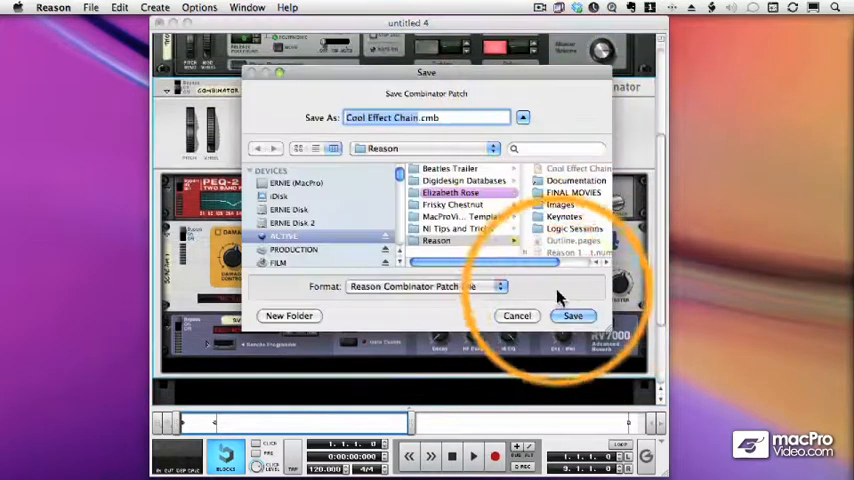
- Save the updated patch, replacing the existing Cool Effect Chain.cmb file
click(572, 316)
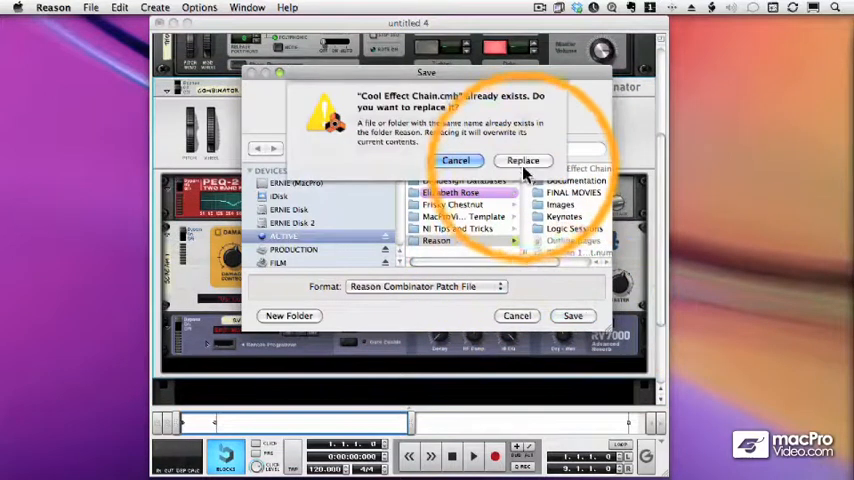
click(524, 160)
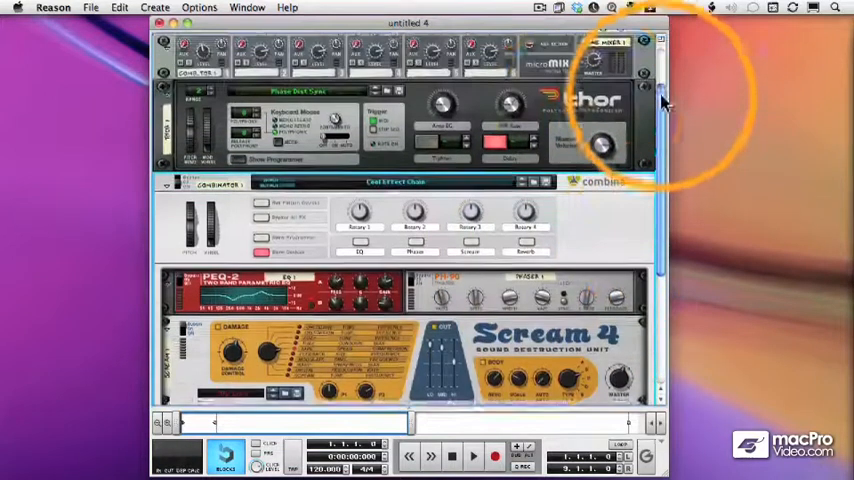